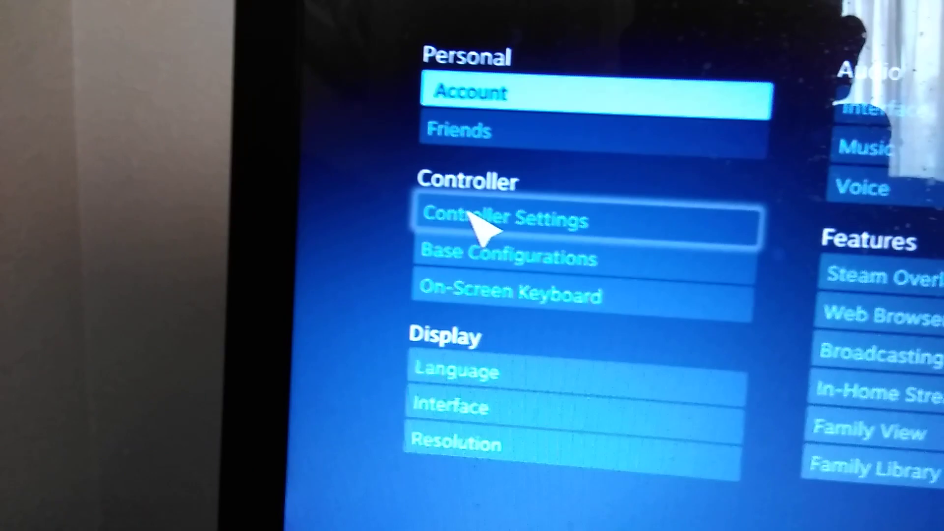
Open Controller Settings to enable PS4 Configuration Support.
{"action": "left_click", "coordinate": [503, 218]}
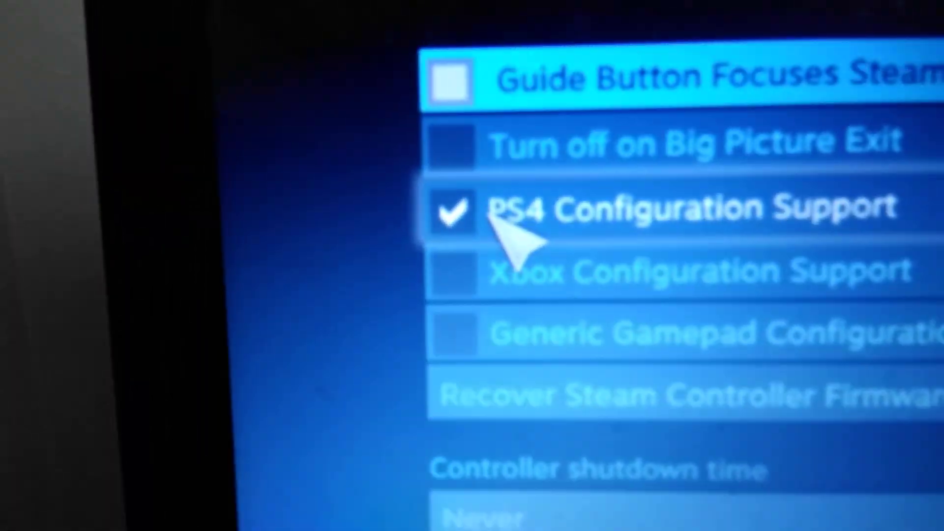
{"action": "scroll", "scroll_direction": "down", "scroll_amount": 3}
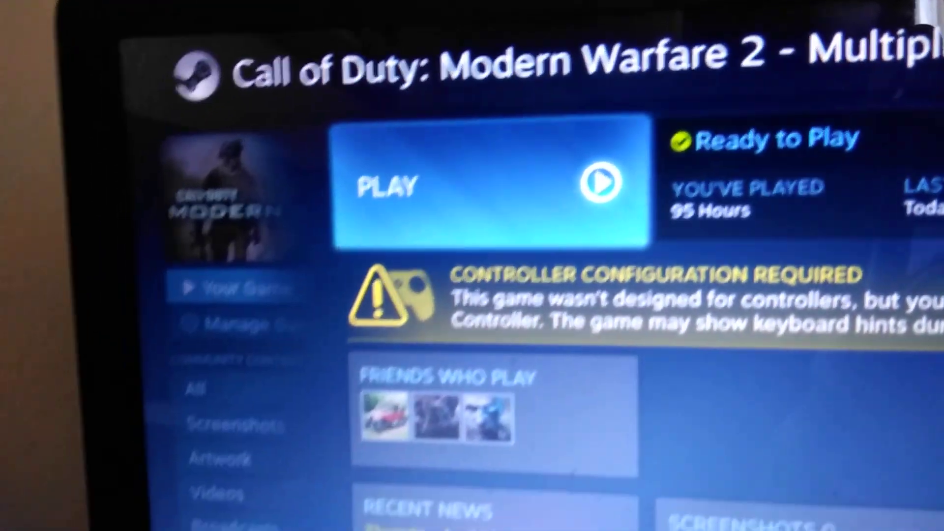
Launch Modern Warfare 2 multiplayer and enter the IWNET online match menu.
{"action": "left_click", "coordinate": [490, 185]}
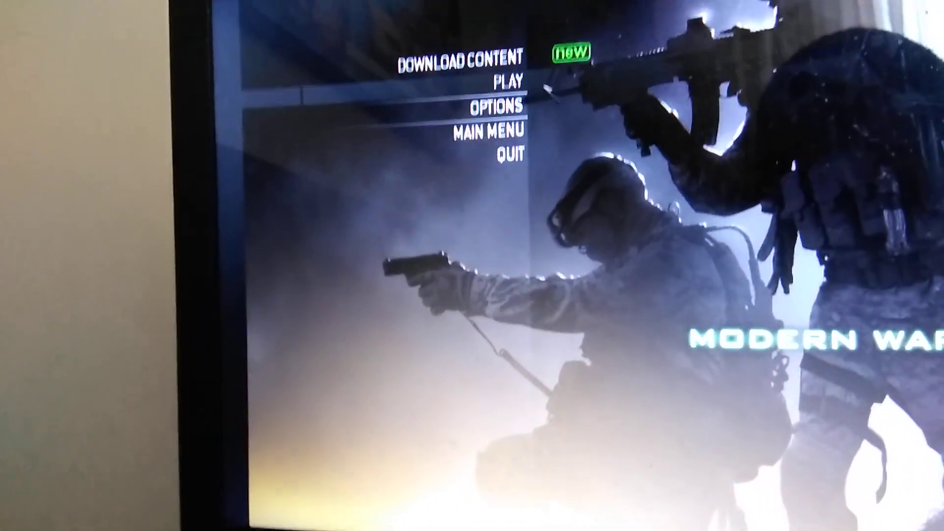
{"action": "left_click", "coordinate": [507, 82]}
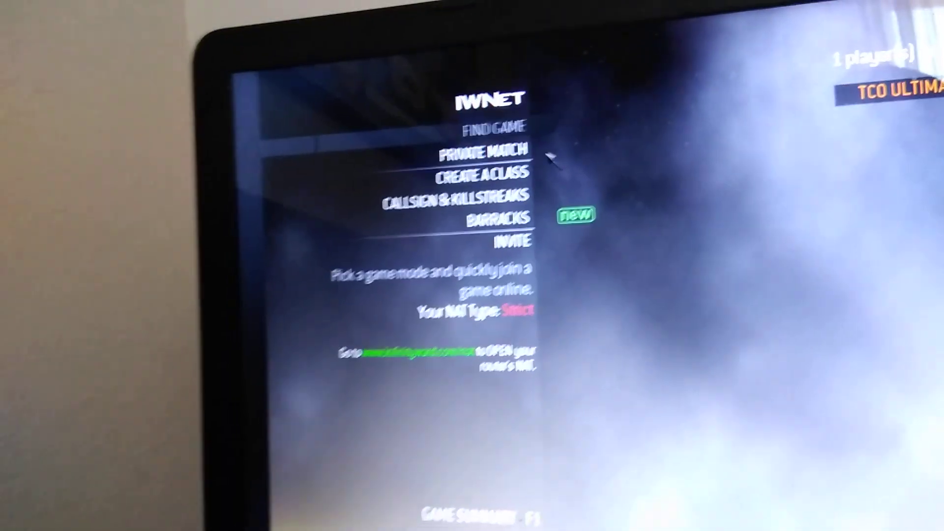